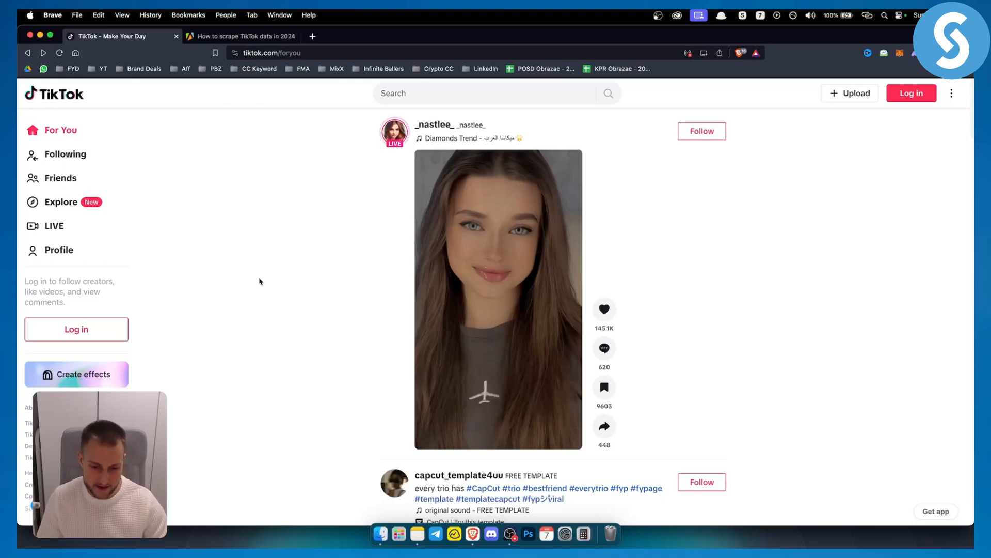
{"action": "mouse_move", "coordinate": [259, 164]}
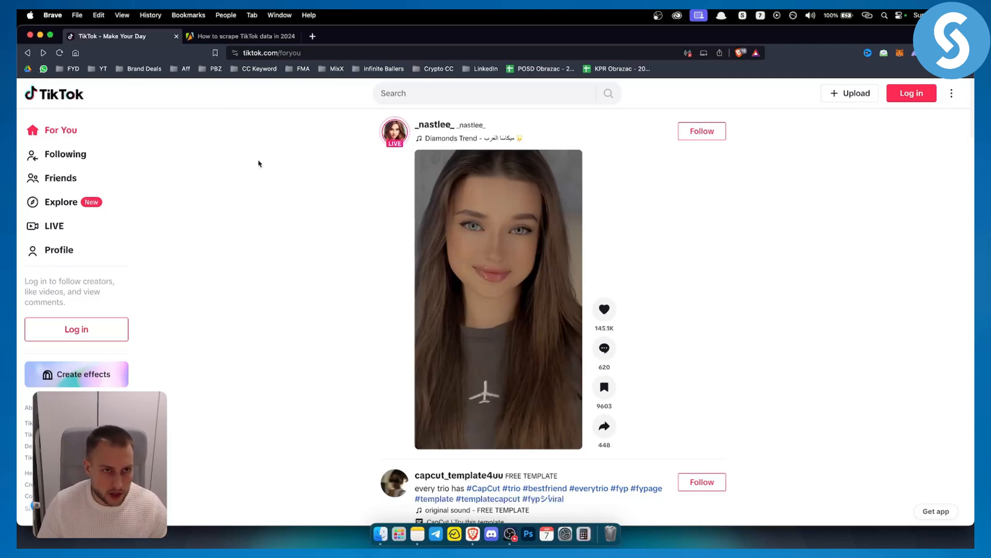
Switch to the 'How to scrape TikTok data in 2024' Apify blog tab.
{"action": "left_click", "coordinate": [243, 36]}
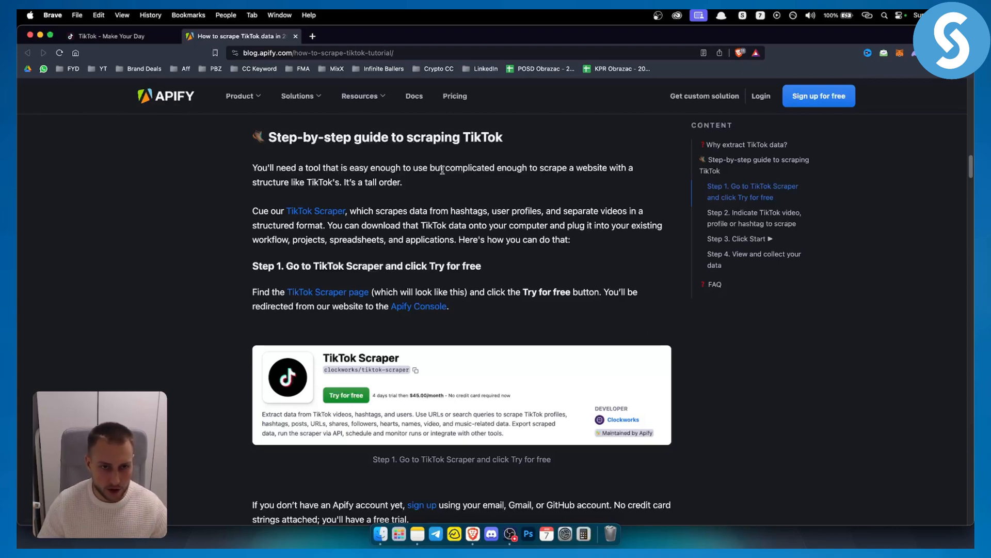
Highlight the opening sentence of the step-by-step TikTok scraping guide.
{"action": "left_click_drag", "start_coordinate": [253, 167], "coordinate": [409, 167]}
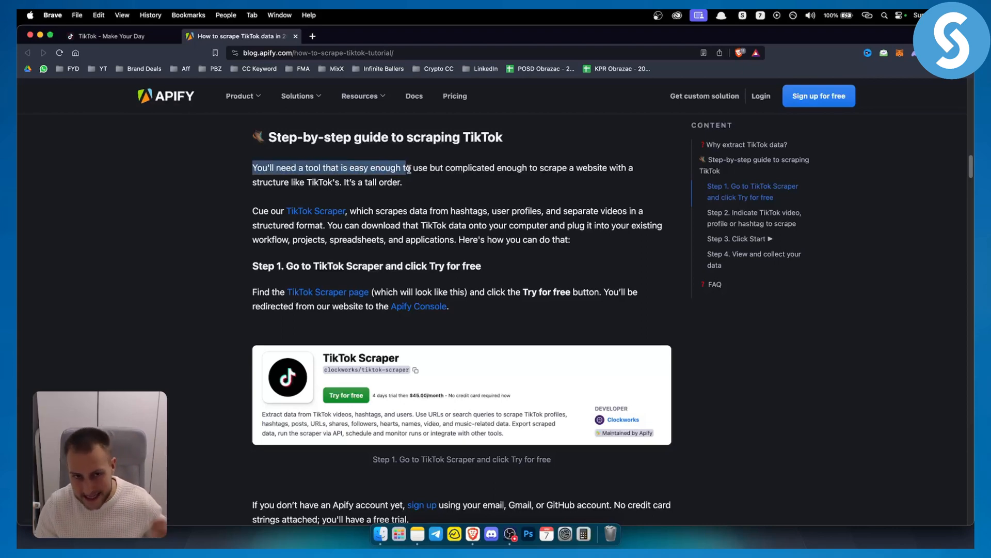
{"action": "left_click_drag", "start_coordinate": [405, 167], "coordinate": [544, 167]}
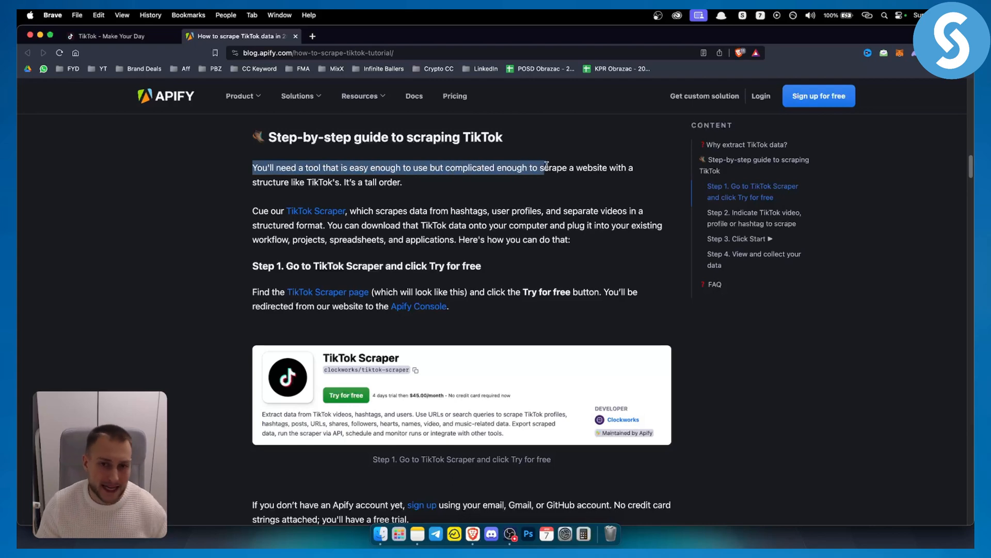
{"action": "left_click_drag", "start_coordinate": [544, 167], "coordinate": [357, 182]}
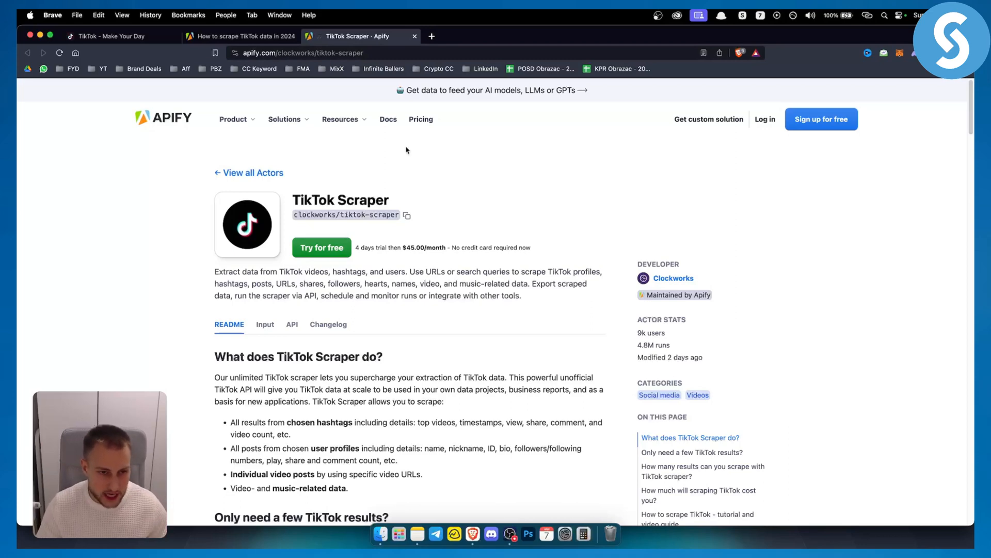
{"action": "mouse_move", "coordinate": [335, 192]}
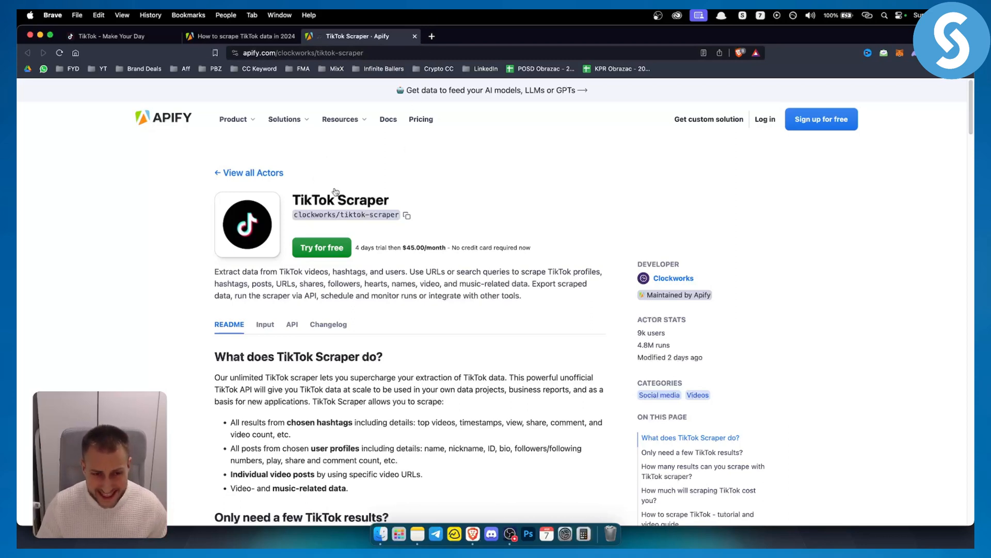
{"action": "mouse_move", "coordinate": [321, 247]}
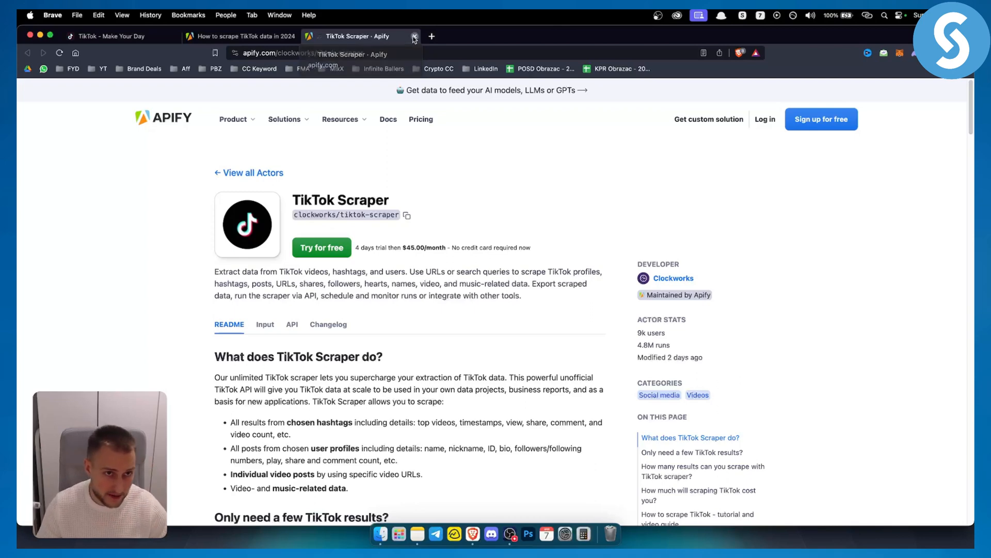
Close the 'TikTok Scraper - Apify' tab to return to the blog guide.
{"action": "left_click", "coordinate": [415, 36]}
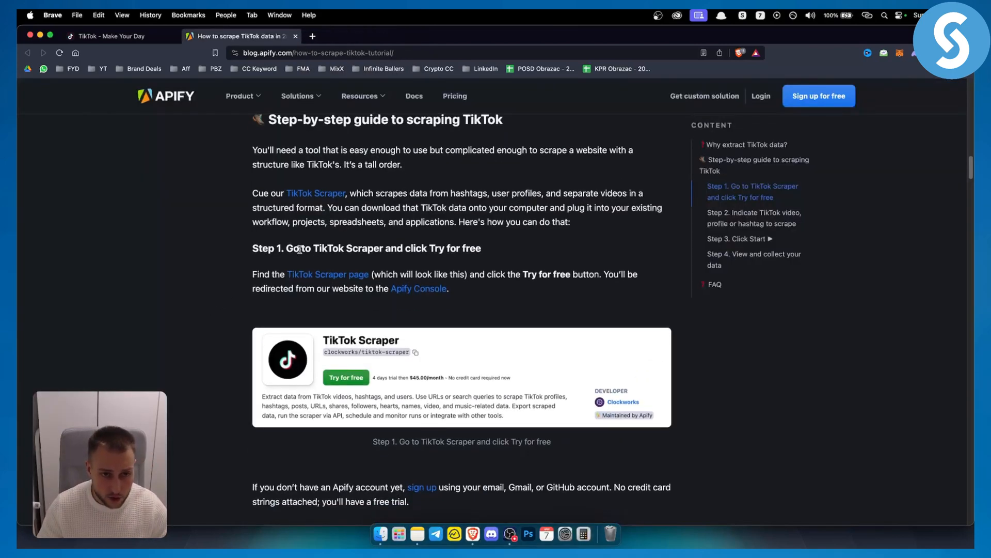
Scroll past Step 1 and the free sign-up screenshot to Step 2's start.
{"action": "scroll", "scroll_direction": "down", "scroll_amount": 3}
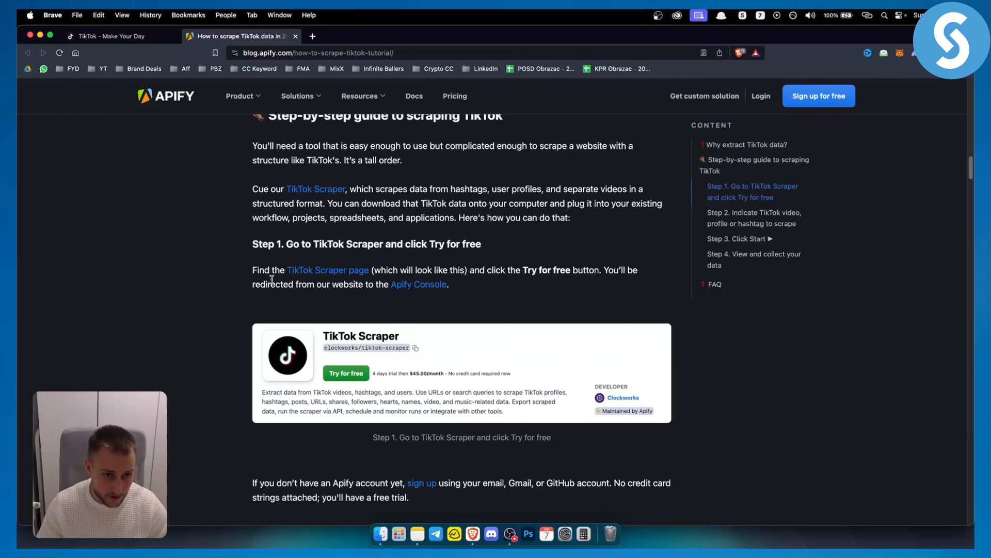
{"action": "scroll", "scroll_direction": "down", "scroll_amount": 3}
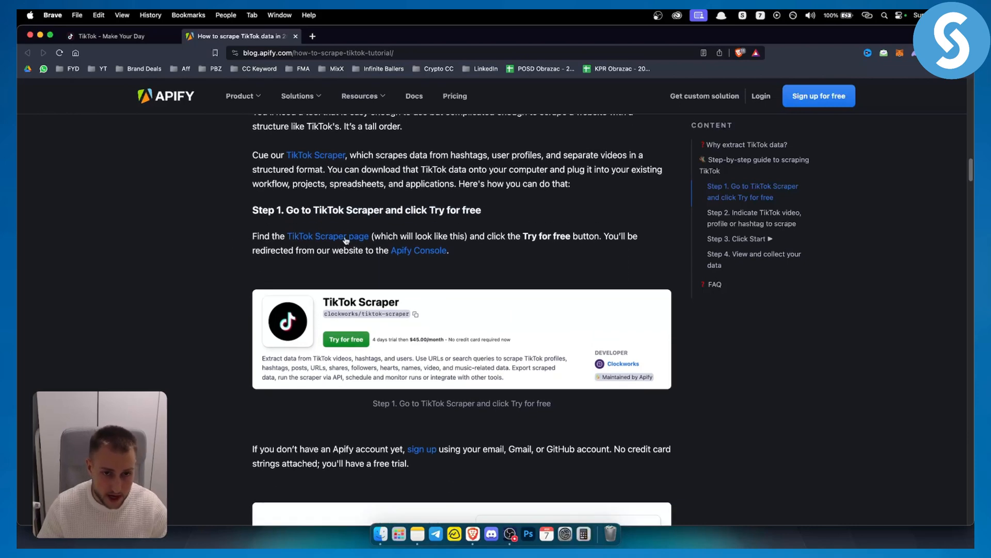
{"action": "scroll", "scroll_direction": "down", "scroll_amount": 3}
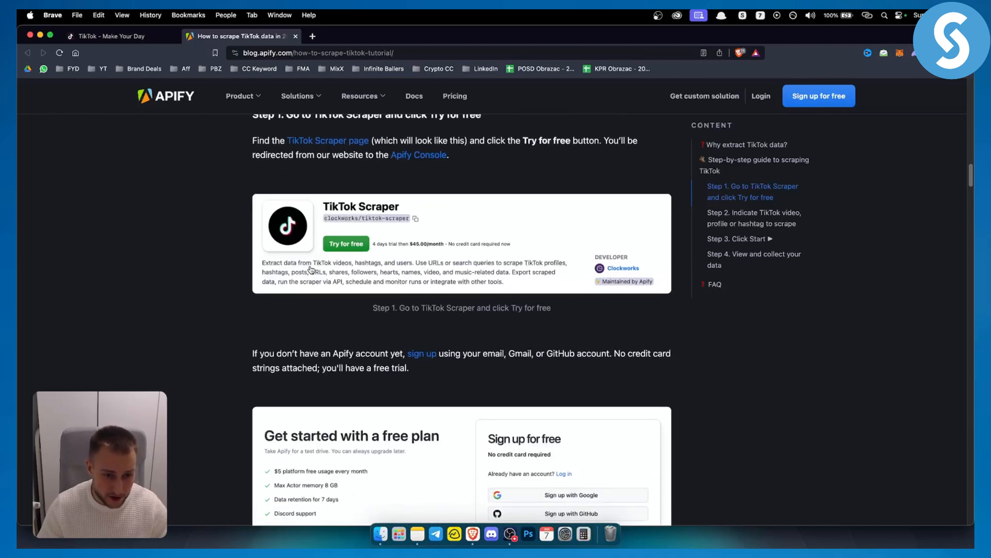
{"action": "scroll", "scroll_direction": "down", "scroll_amount": 3}
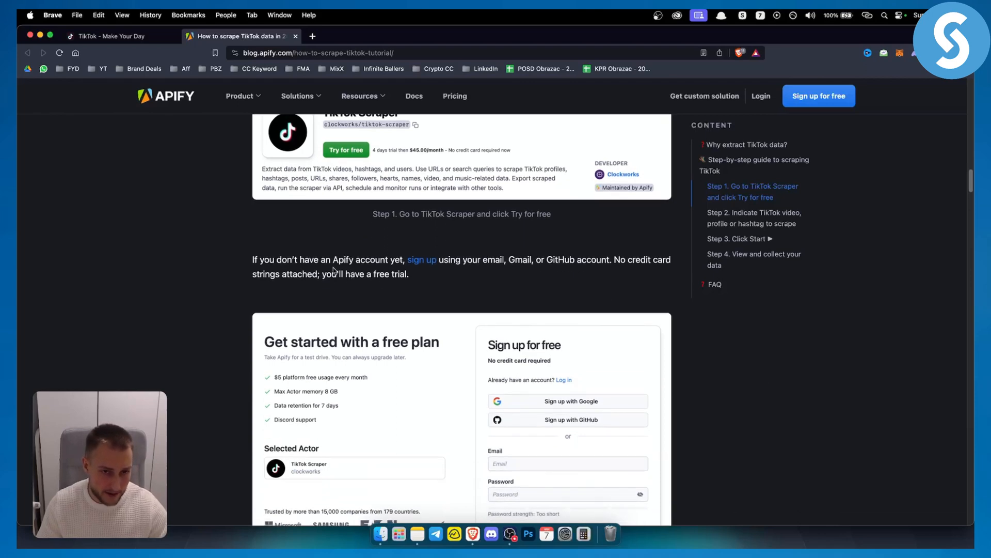
{"action": "scroll", "scroll_direction": "down", "scroll_amount": 3}
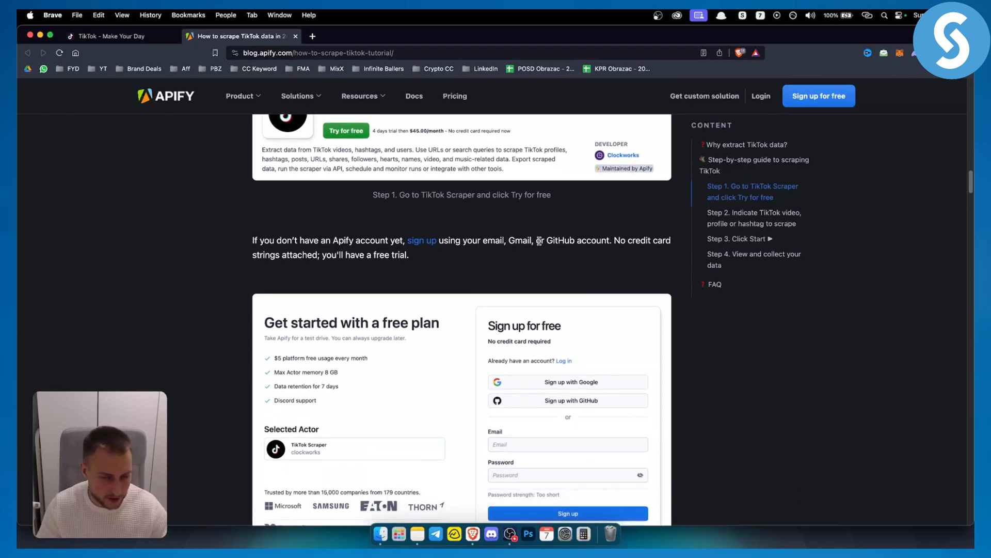
{"action": "scroll", "scroll_direction": "up", "scroll_amount": 3}
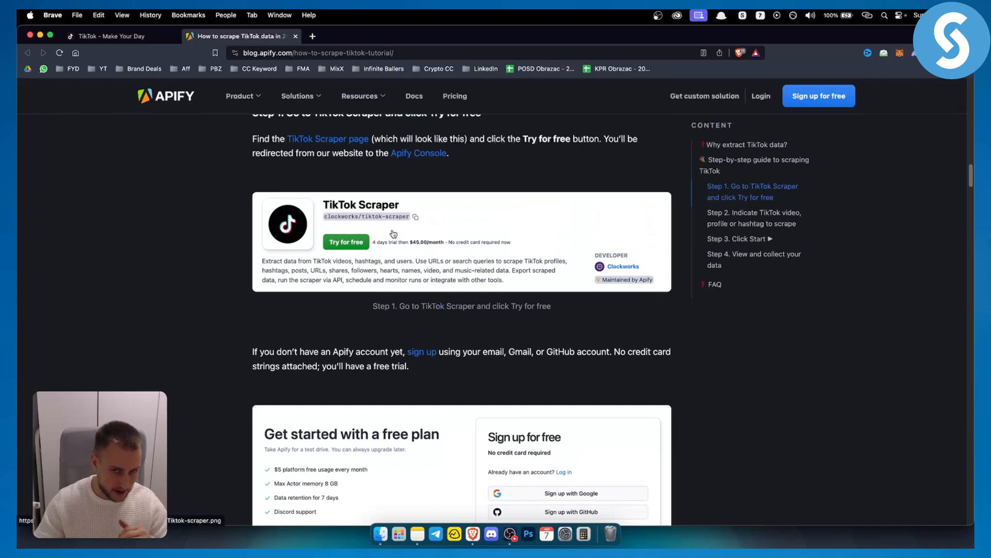
{"action": "scroll", "scroll_direction": "down", "scroll_amount": 3}
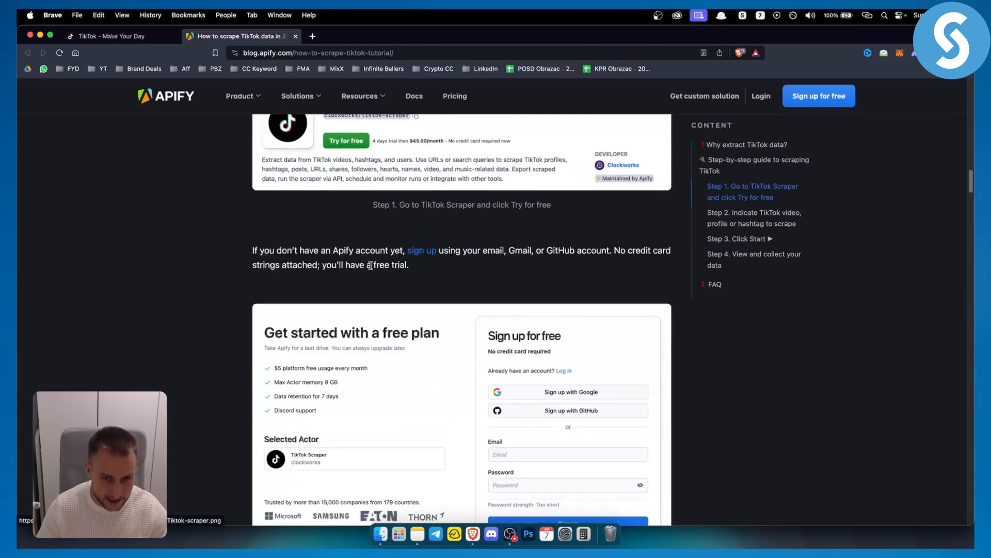
{"action": "scroll", "scroll_direction": "down", "scroll_amount": 3}
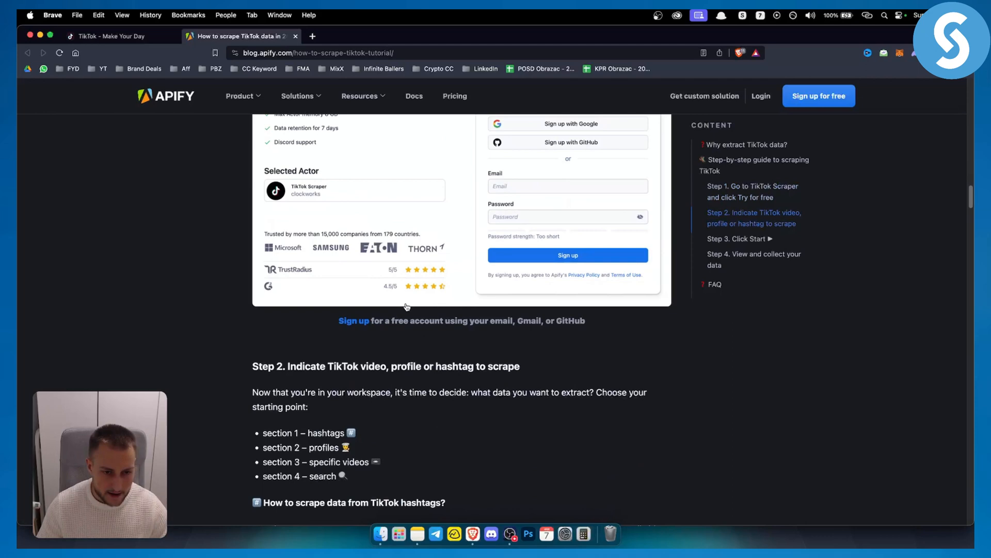
Scroll to the hashtag scraping example listing #comfortfood and #cookingislife.
{"action": "scroll", "scroll_direction": "down", "scroll_amount": 3}
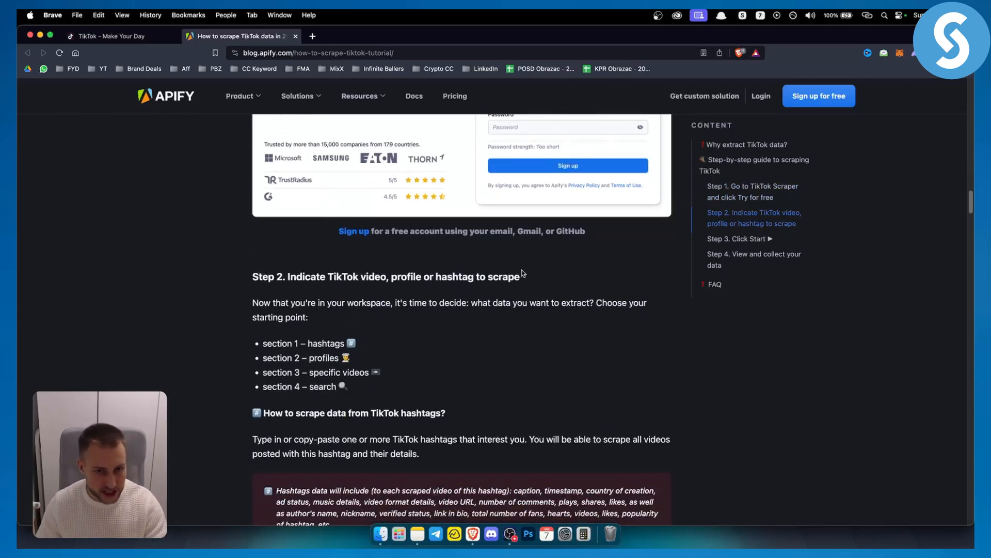
{"action": "scroll", "scroll_direction": "down", "scroll_amount": 3}
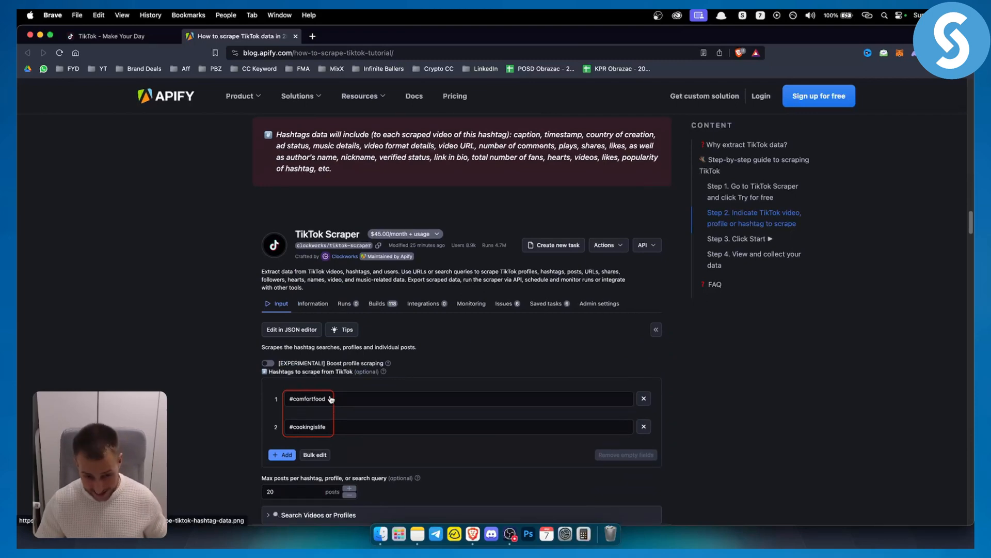
Scroll past the profiles example to the specific-videos section with two Gordon Ramsay URLs.
{"action": "scroll", "scroll_direction": "down", "scroll_amount": 3}
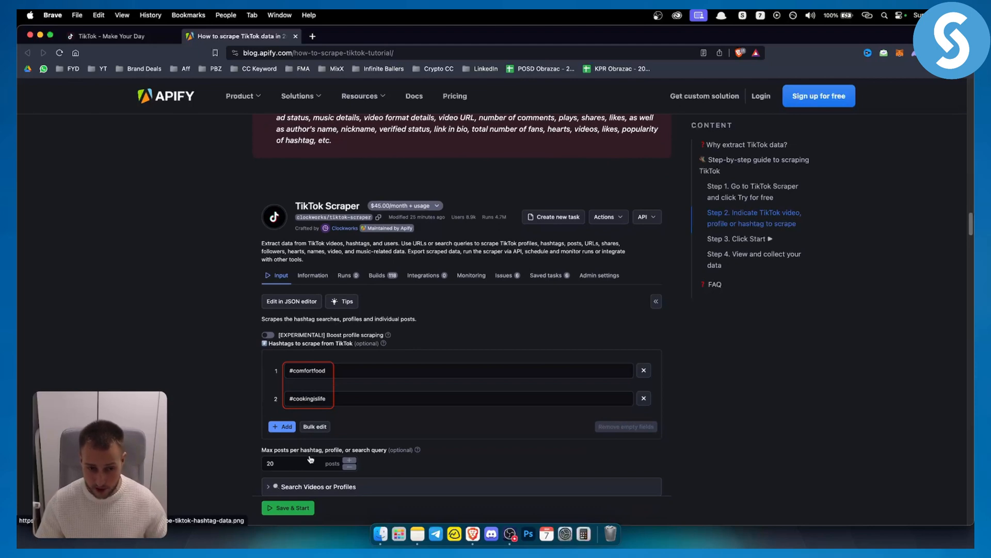
{"action": "scroll", "scroll_direction": "down", "scroll_amount": 3}
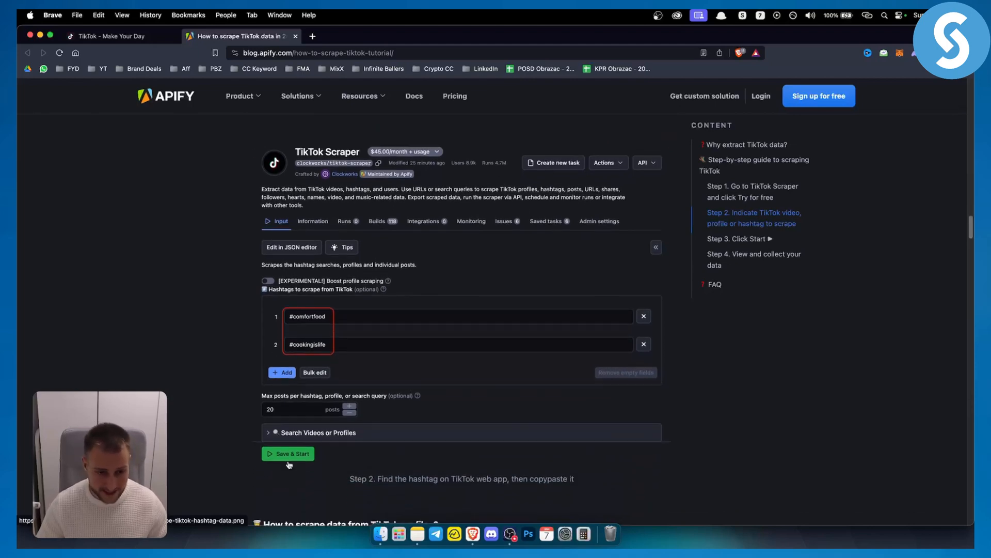
{"action": "scroll", "scroll_direction": "down", "scroll_amount": 3}
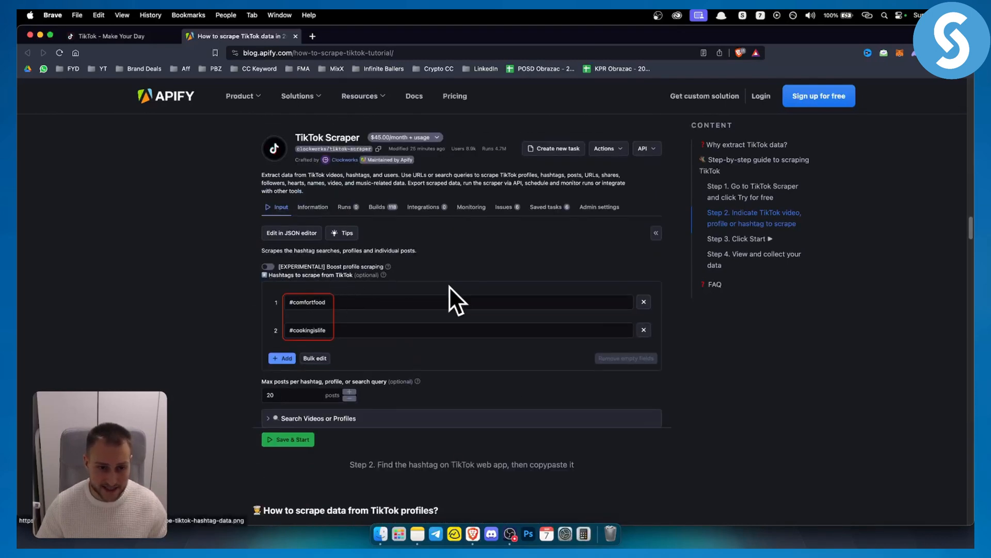
{"action": "scroll", "scroll_direction": "down", "scroll_amount": 3}
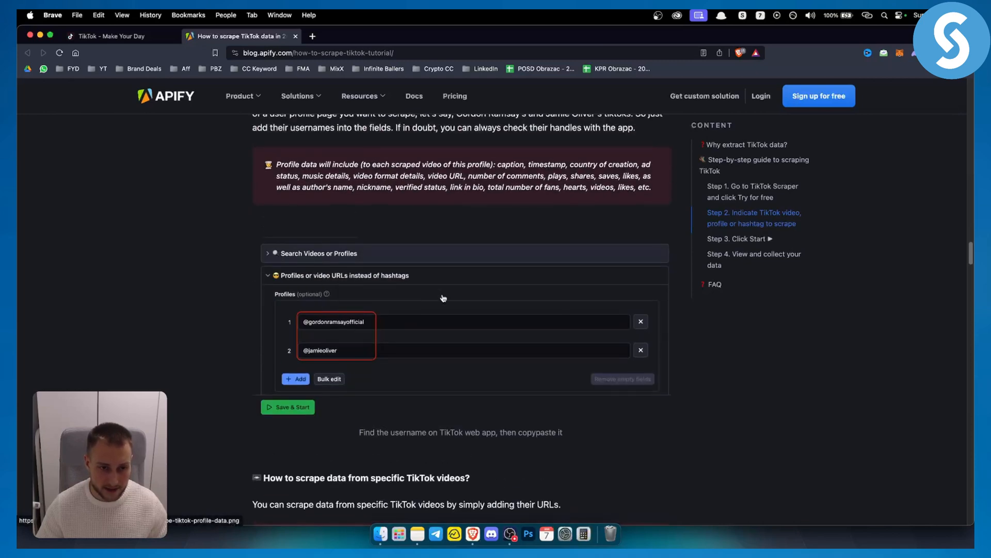
{"action": "scroll", "scroll_direction": "down", "scroll_amount": 3}
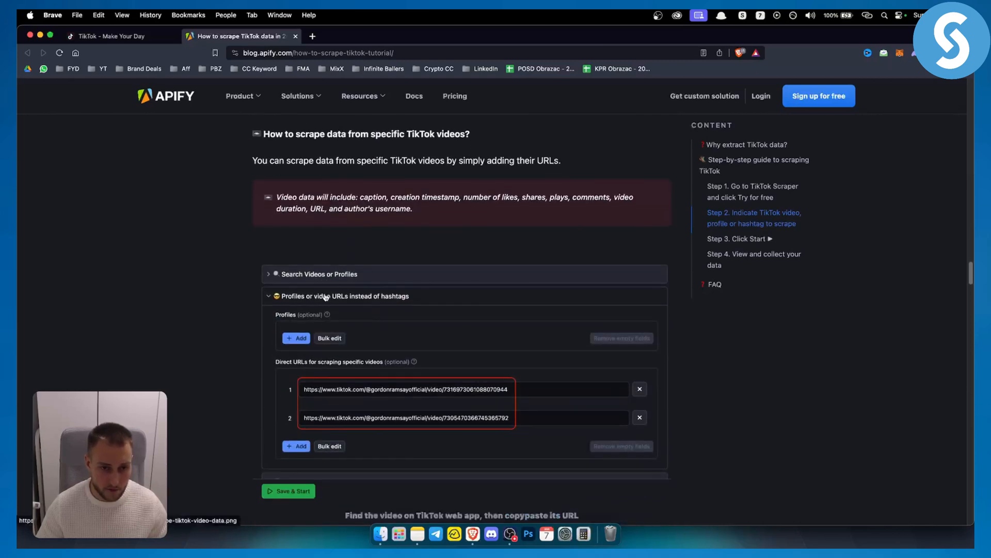